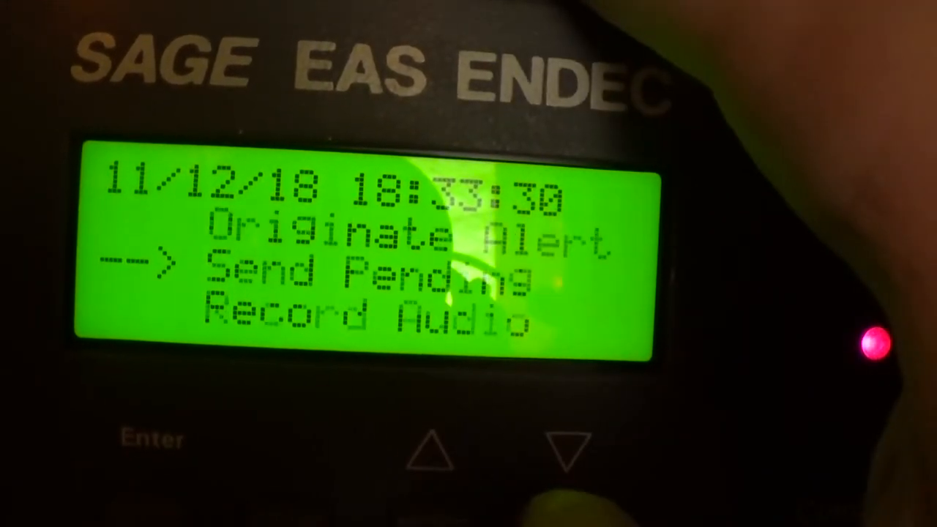
Step: Scroll the front-panel alerts menu down to the Preview Audio entry
left_click(567, 446)
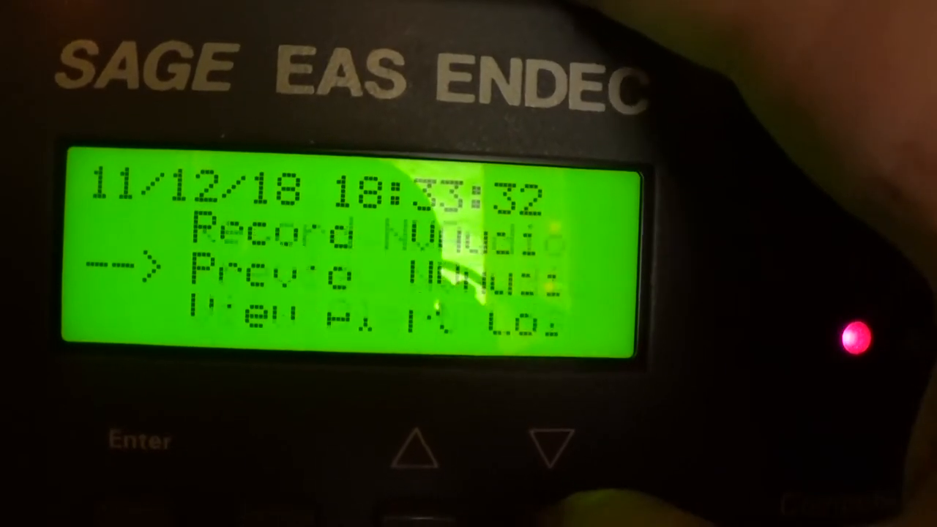